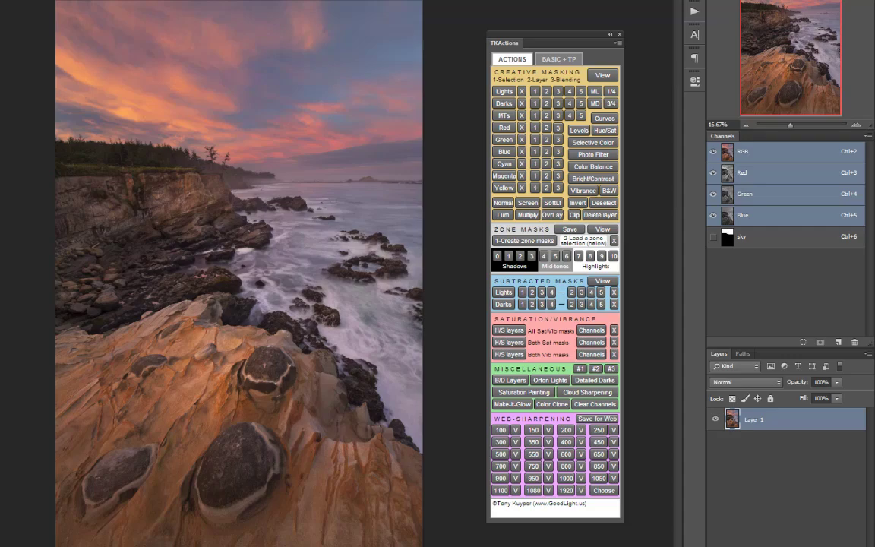
- Run the TK Orton Lights action and raise the Gaussian Blur radius in its dialog
click(550, 380)
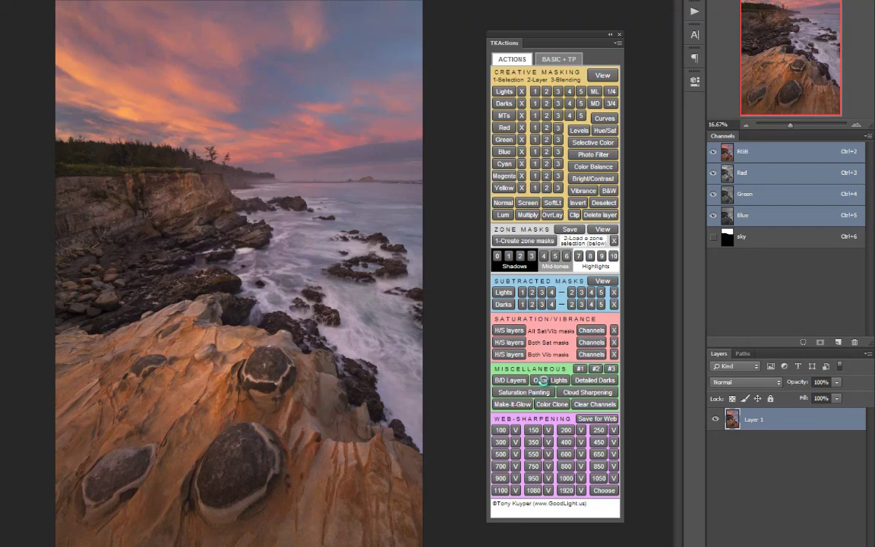
click(550, 379)
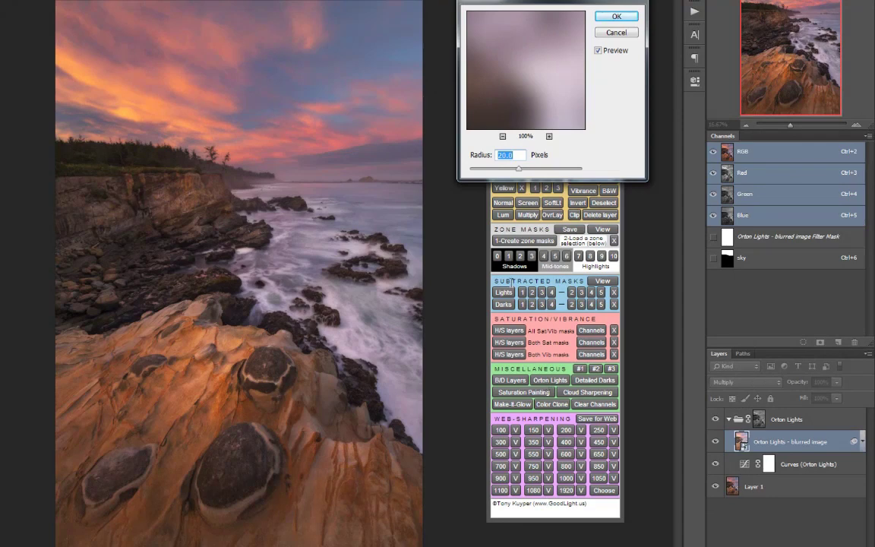
drag(524, 167, 499, 167)
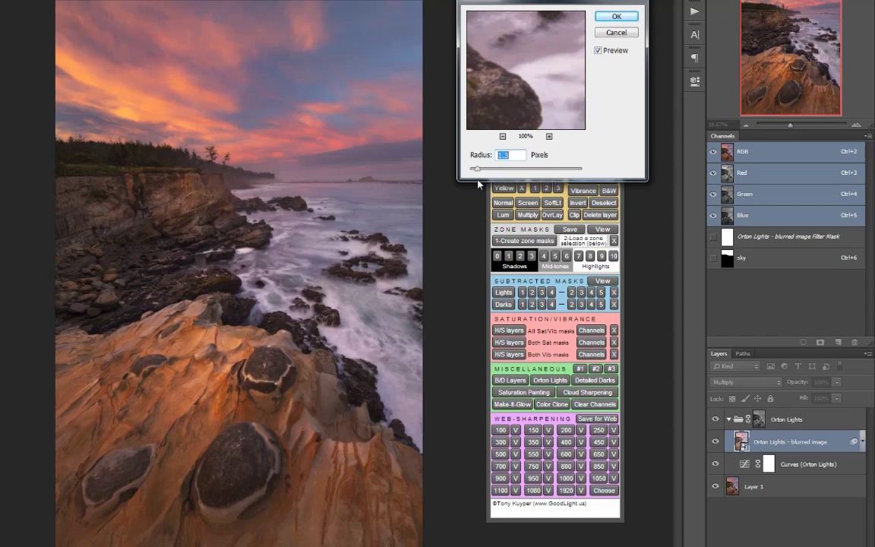
drag(477, 167, 538, 167)
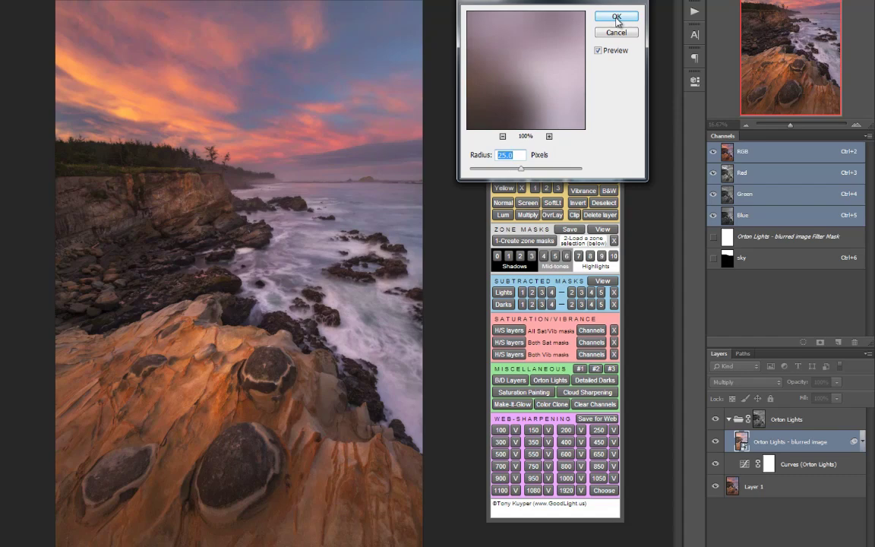
- Apply the blur, then reopen the Gaussian Blur smart filter and slightly reduce its radius
click(617, 16)
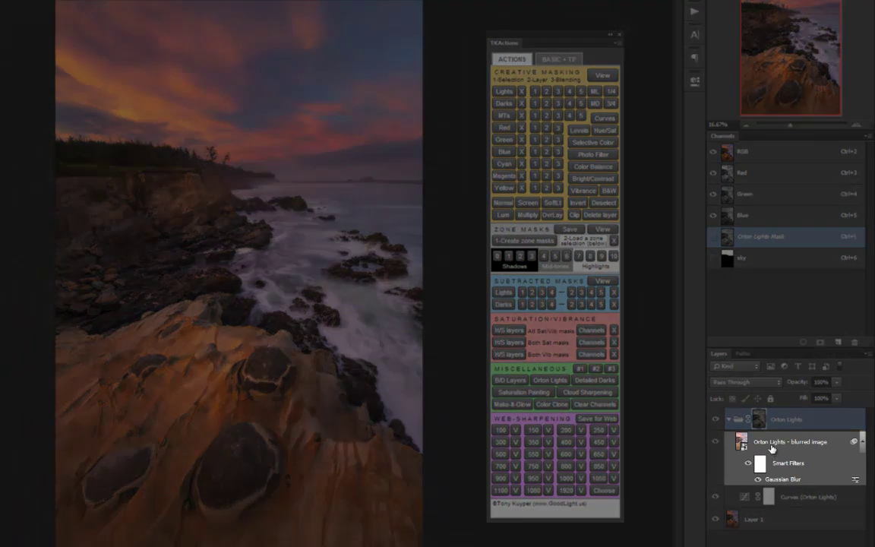
mouse_move(793, 450)
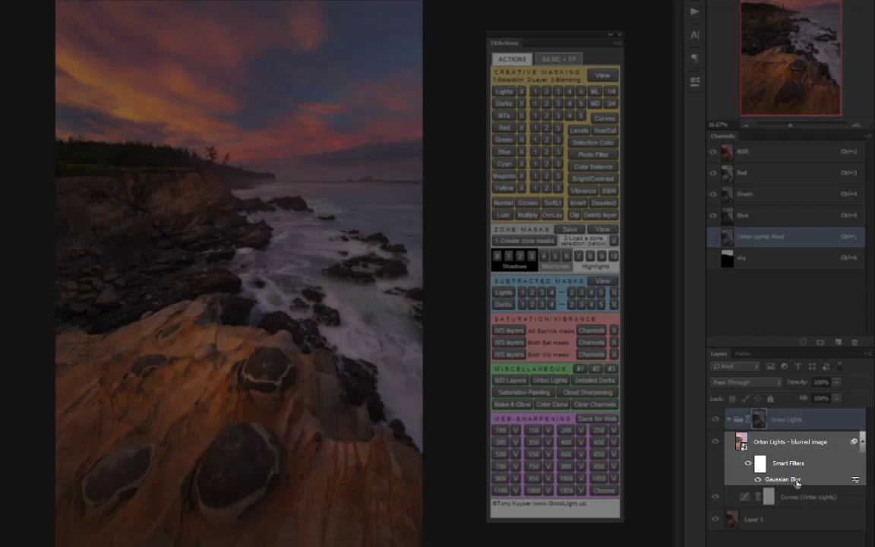
double_click(782, 480)
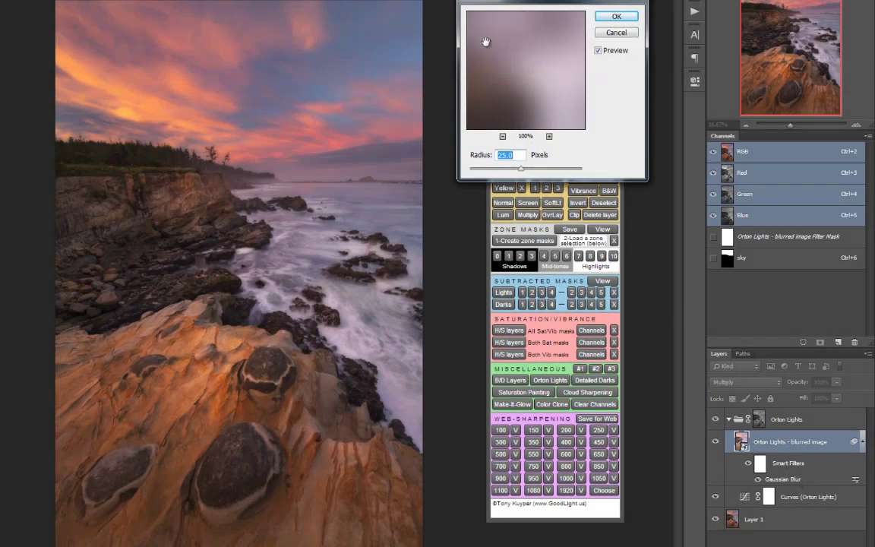
drag(522, 169, 511, 169)
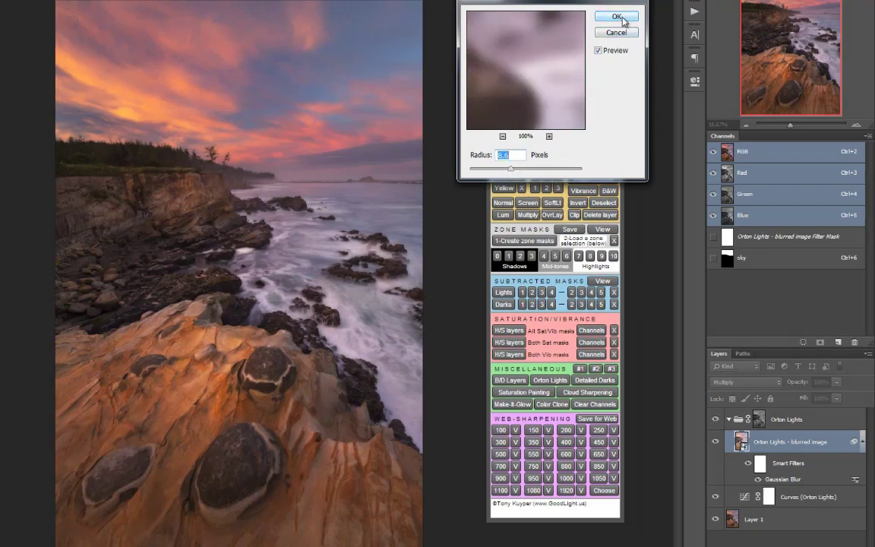
click(617, 15)
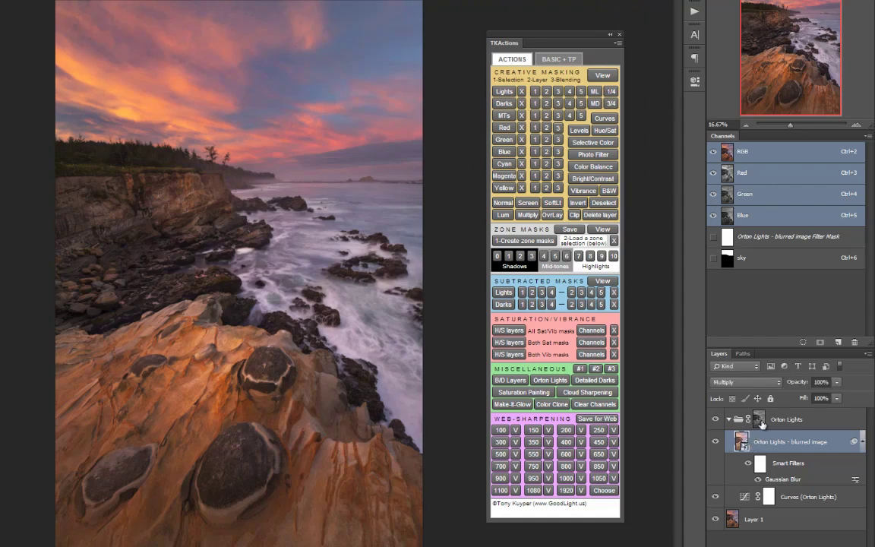
- Select the Orton Lights group to show its mask properties
click(787, 419)
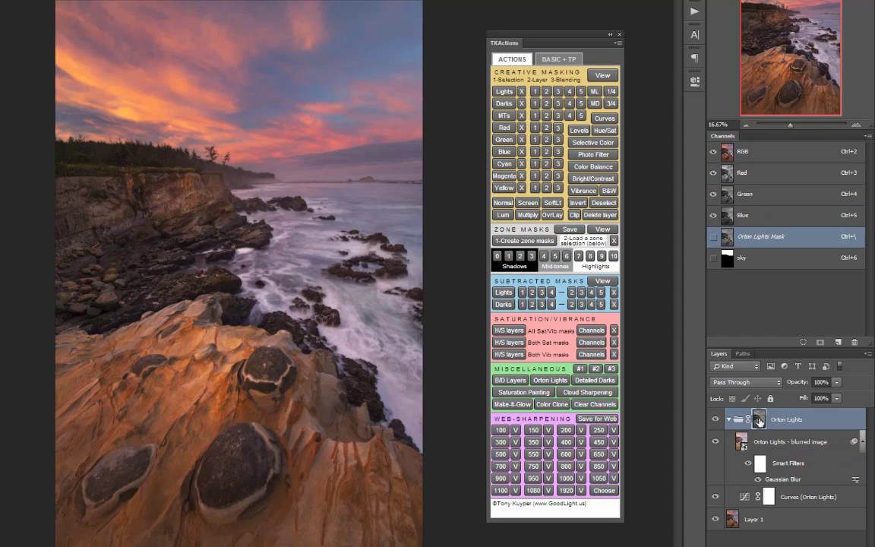
mouse_move(759, 419)
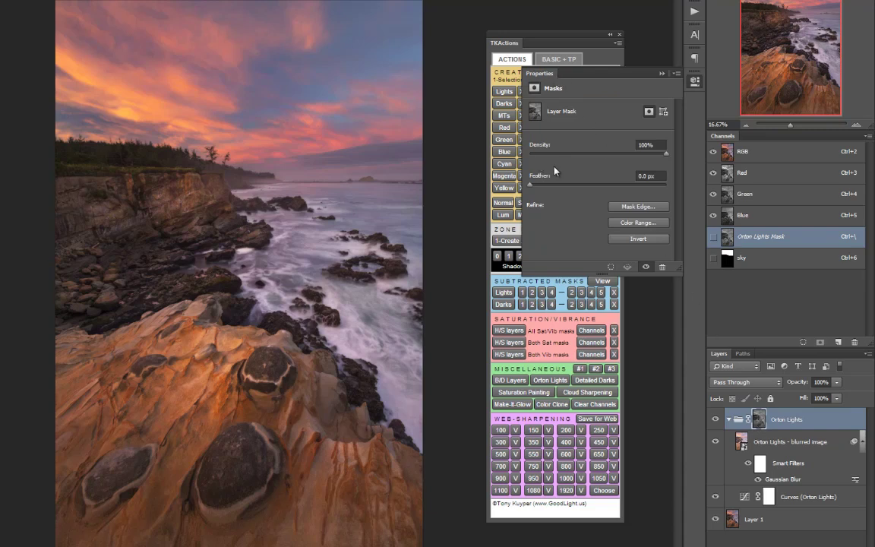
- Dismiss the Properties panel and lower the Orton Lights group's opacity
triple_click(644, 144)
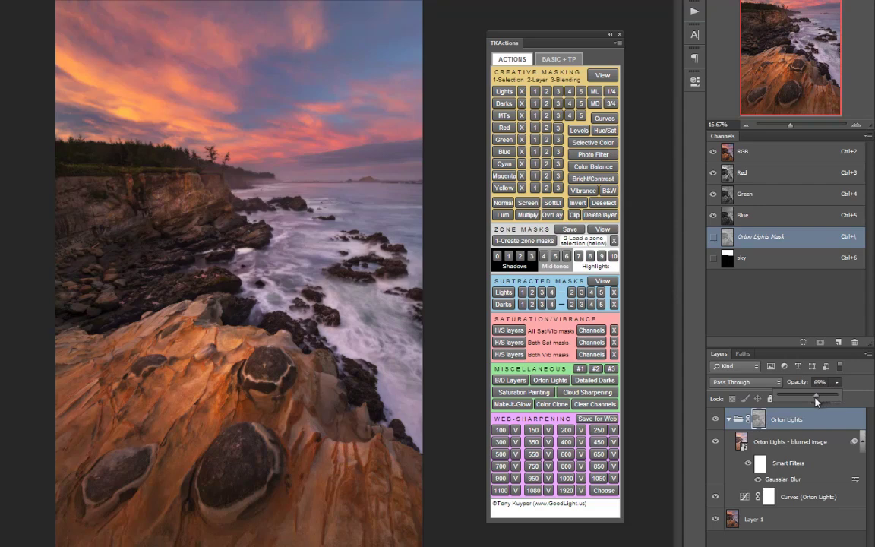
drag(818, 395, 808, 395)
text(100)
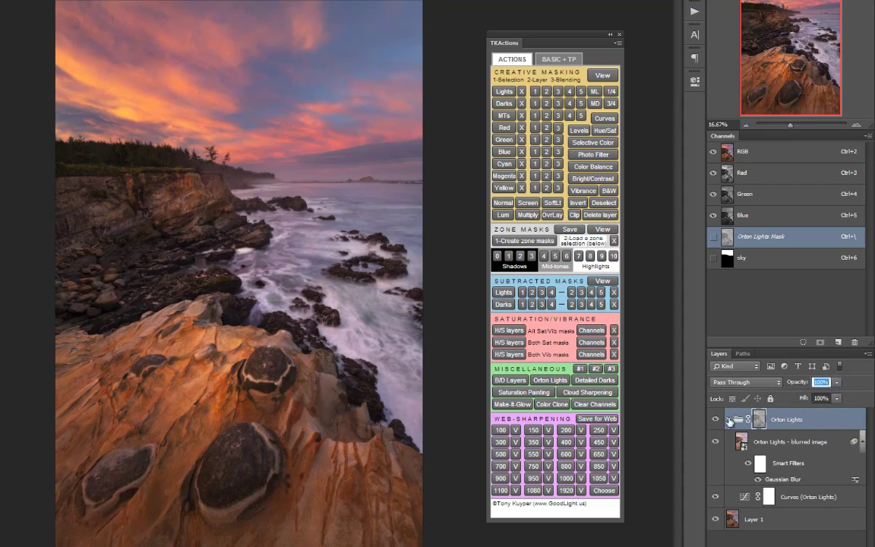
- Collapse the Orton Lights group in the Layers panel
click(730, 419)
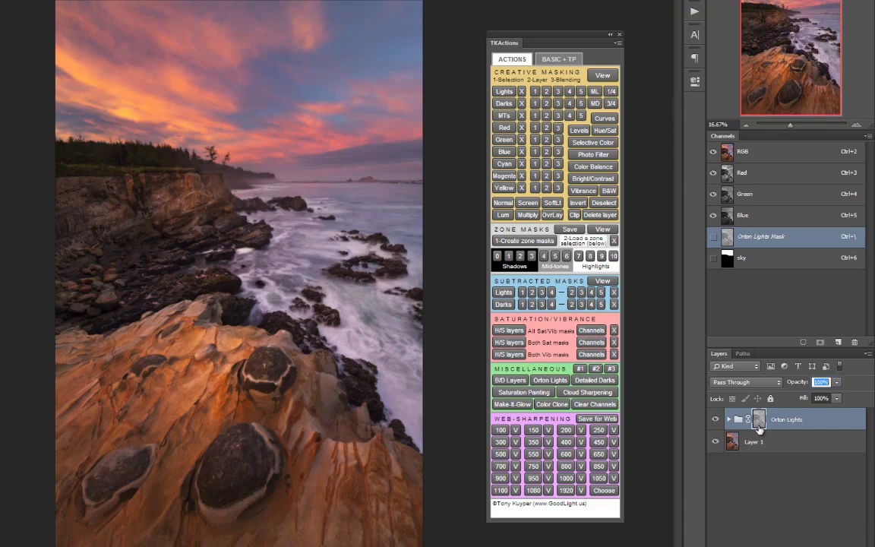
mouse_move(748, 419)
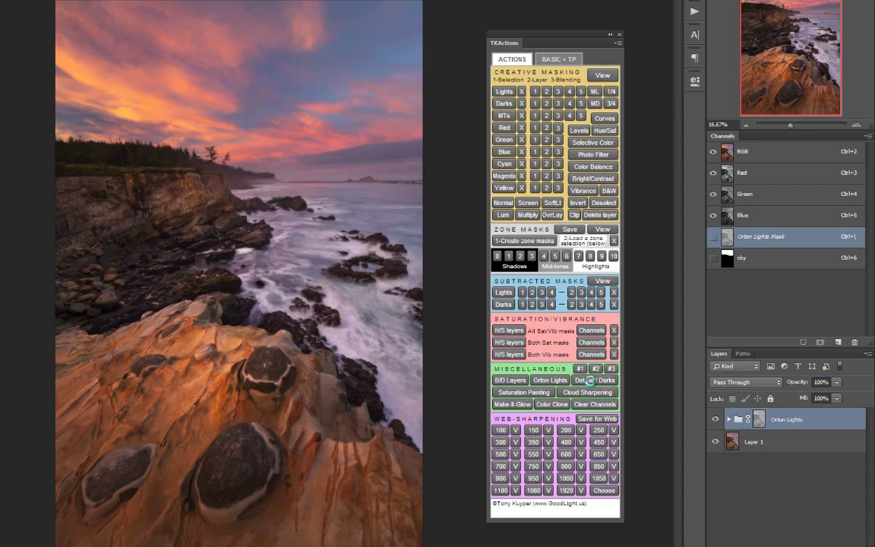
- Run the TK Detailed Darks action with an increased Gaussian Blur radius
click(594, 380)
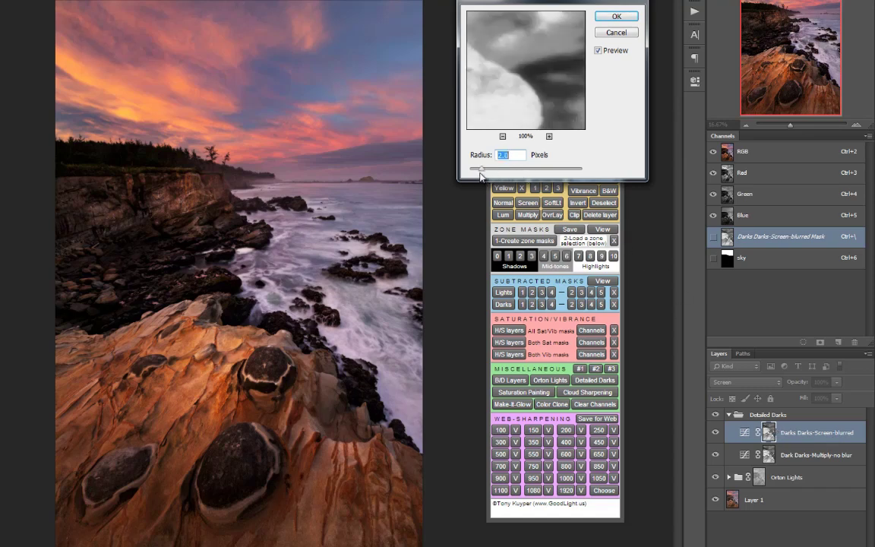
drag(483, 168, 566, 168)
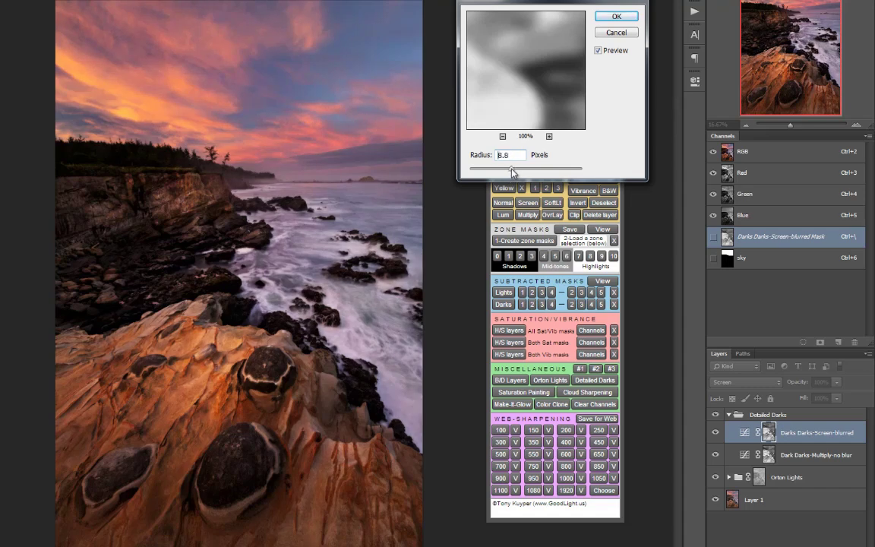
click(617, 15)
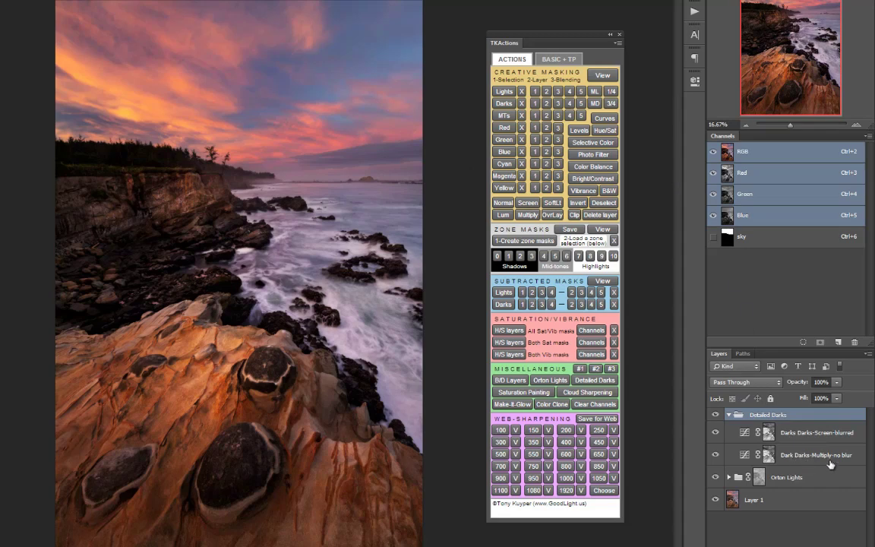
- Lower the Detailed Darks group's opacity to soften its darkening
click(814, 454)
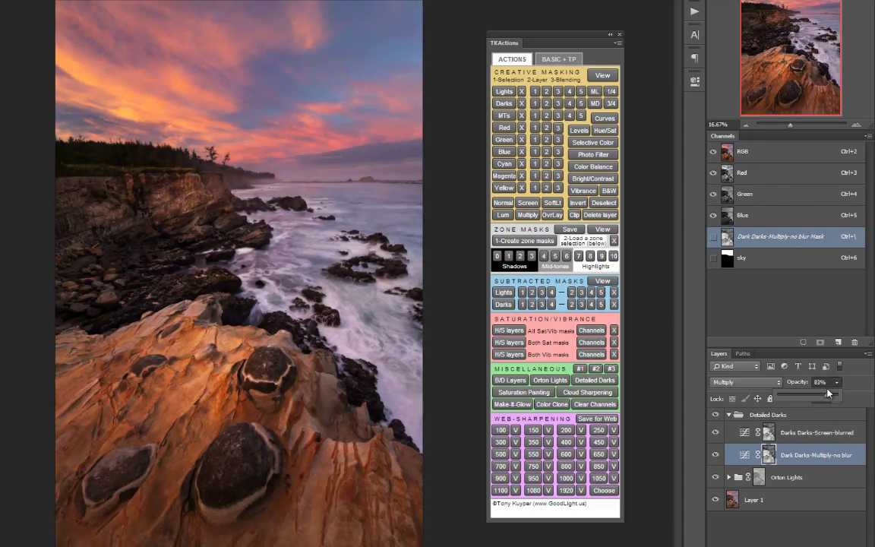
click(768, 413)
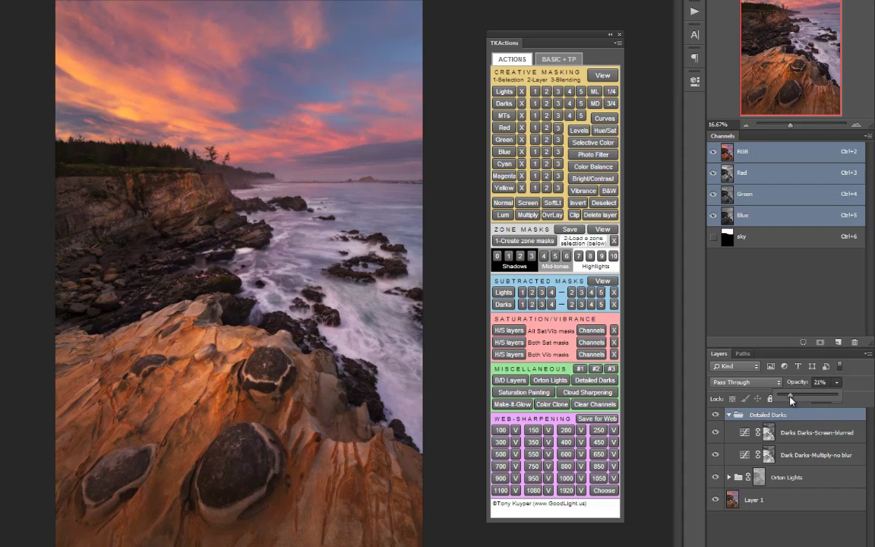
drag(808, 383, 823, 383)
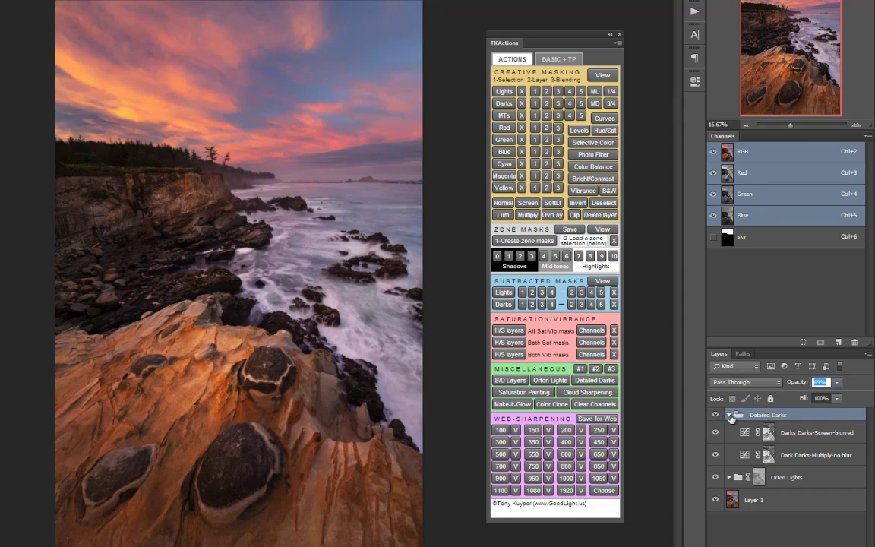
- Collapse the Detailed Darks group and toggle its visibility to compare before and after
click(729, 415)
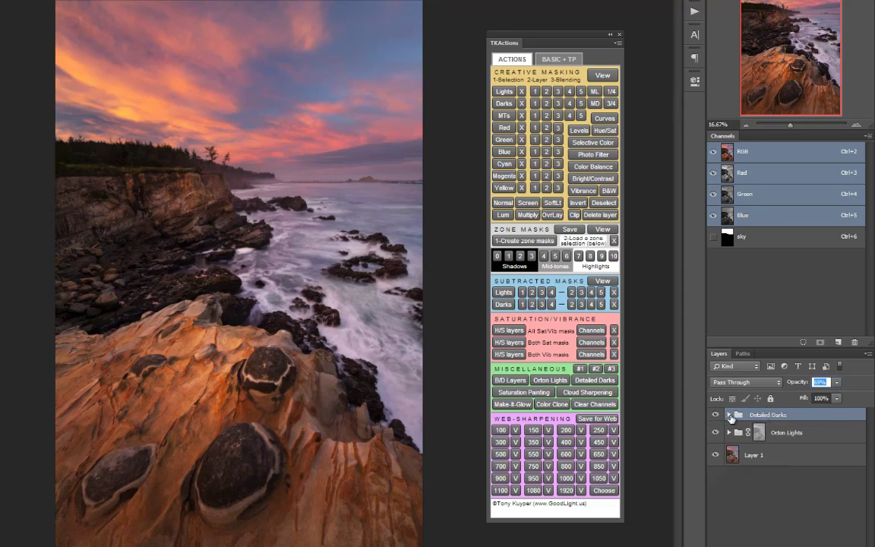
click(714, 415)
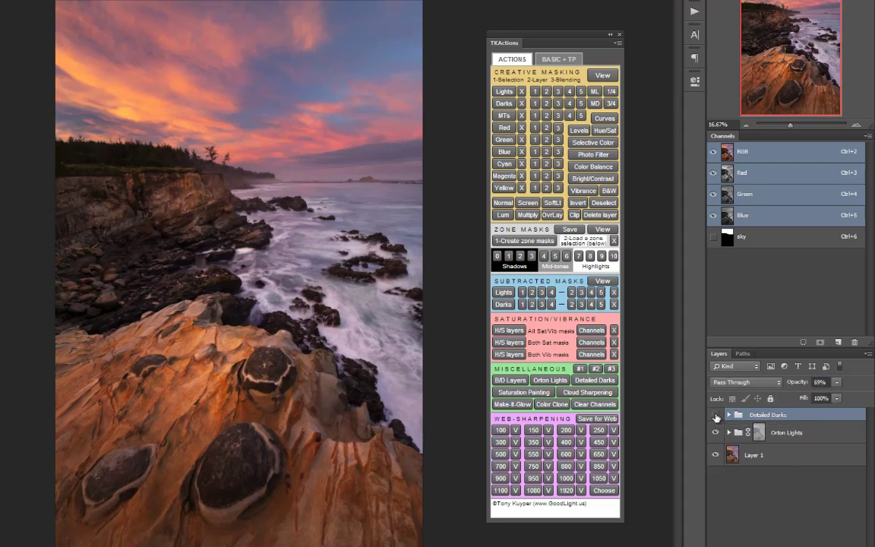
click(714, 417)
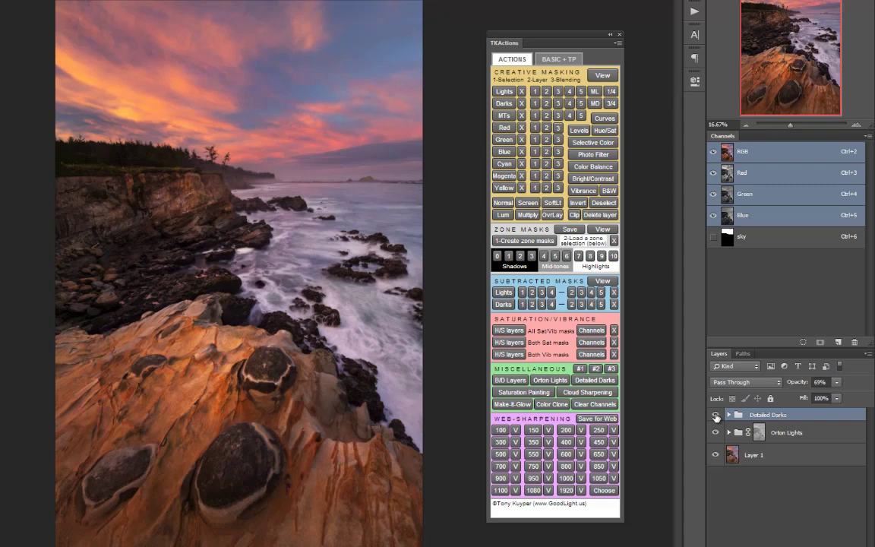
click(714, 413)
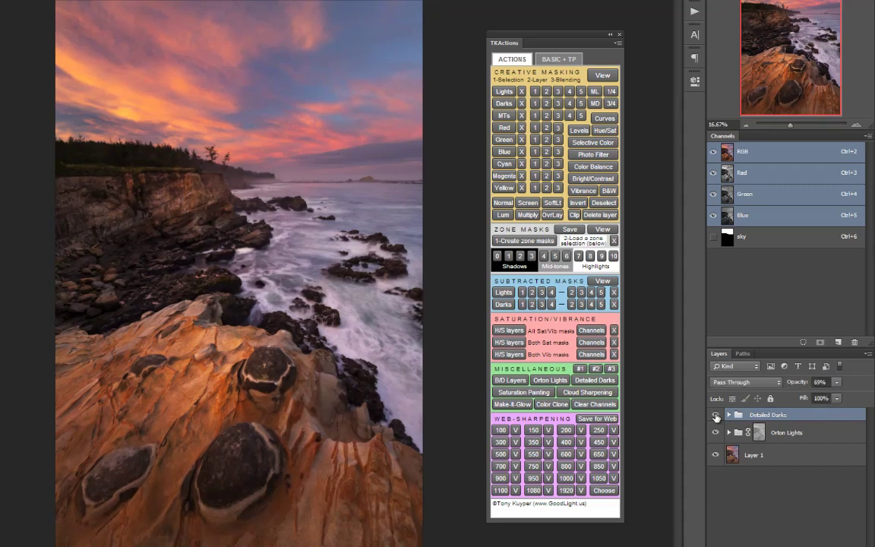
click(714, 415)
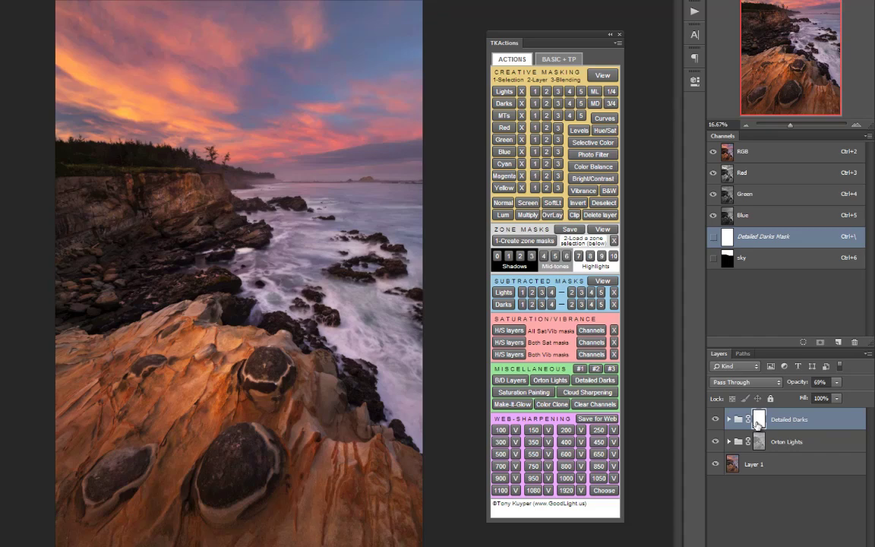
- Select the Detailed Darks group's mask, saving a Detailed Darks Mask channel
click(714, 464)
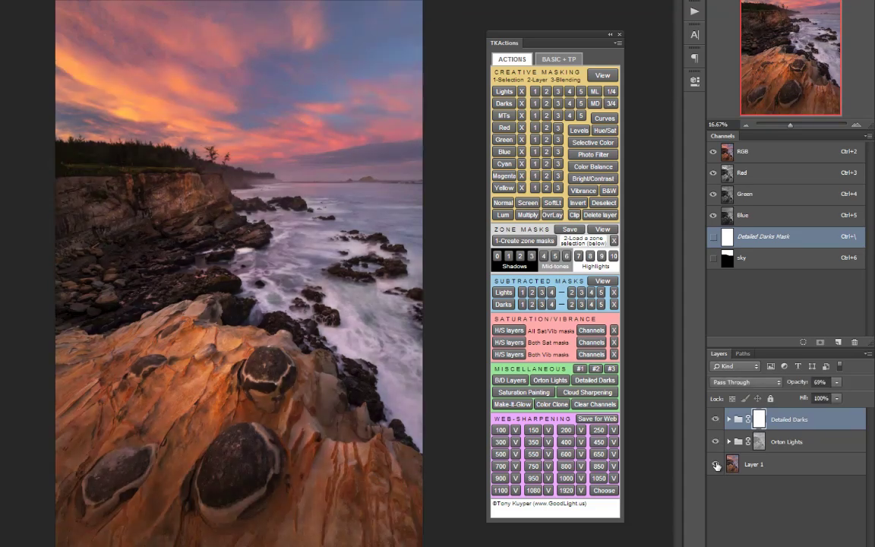
click(714, 465)
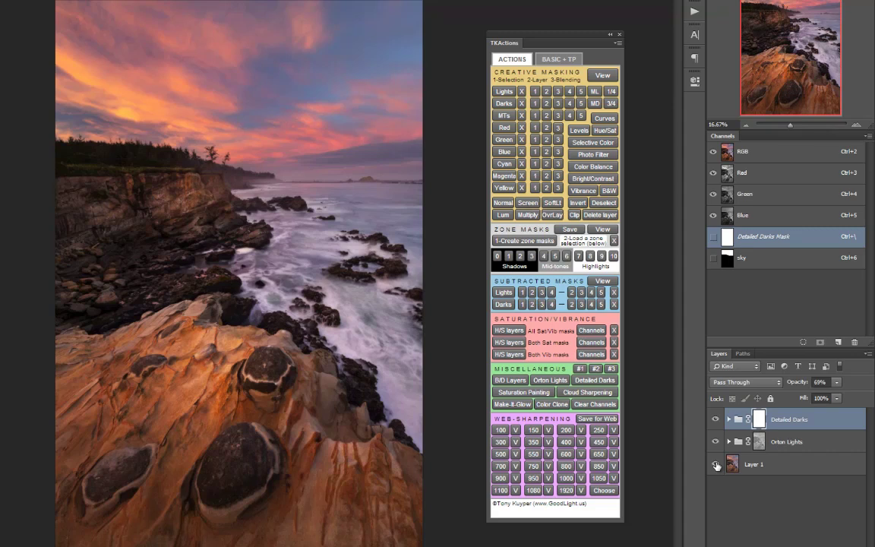